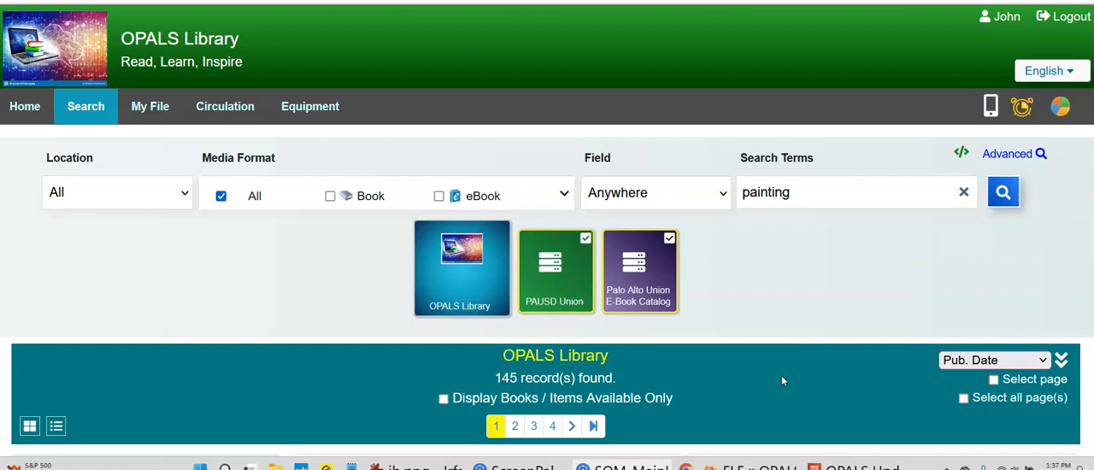
Step: Scroll the 145 'painting' results and tick 'Select all page(s)' to add them all
scroll("down", 3)
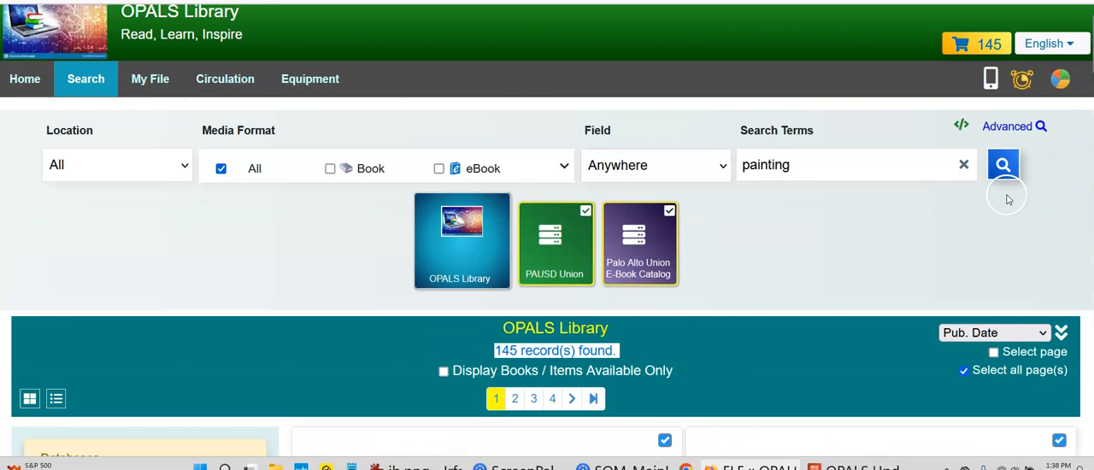
Step: Open View Bibliography for the 145 selected items and show the save menu
left_click(1003, 164)
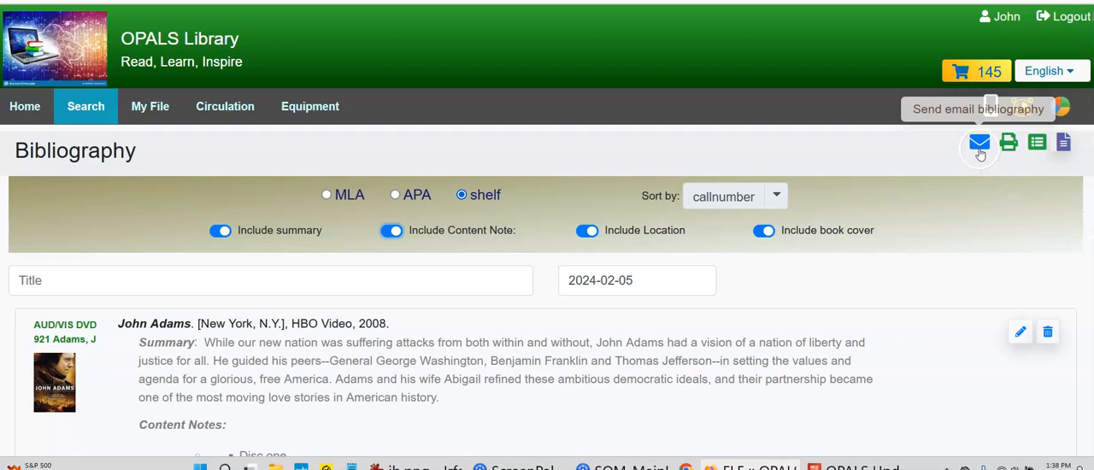
mouse_move(1037, 142)
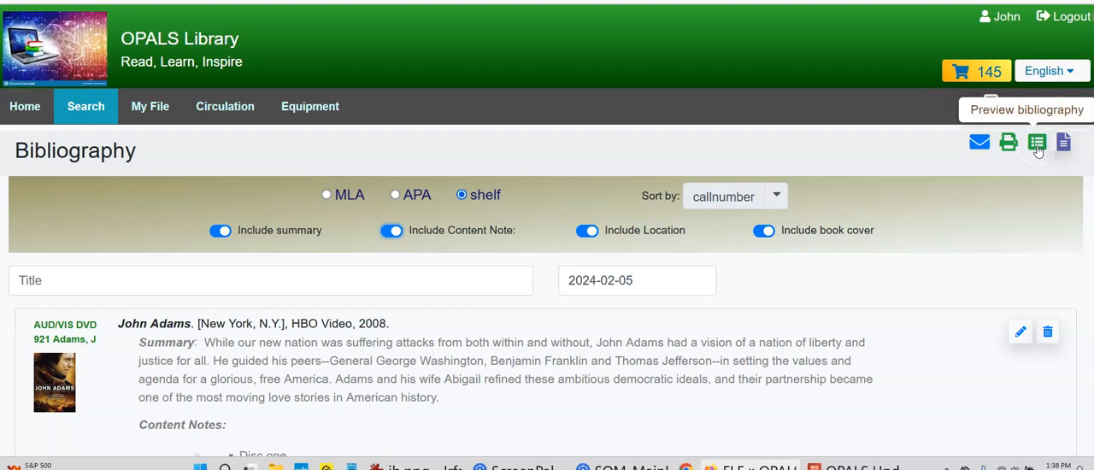
left_click(1036, 143)
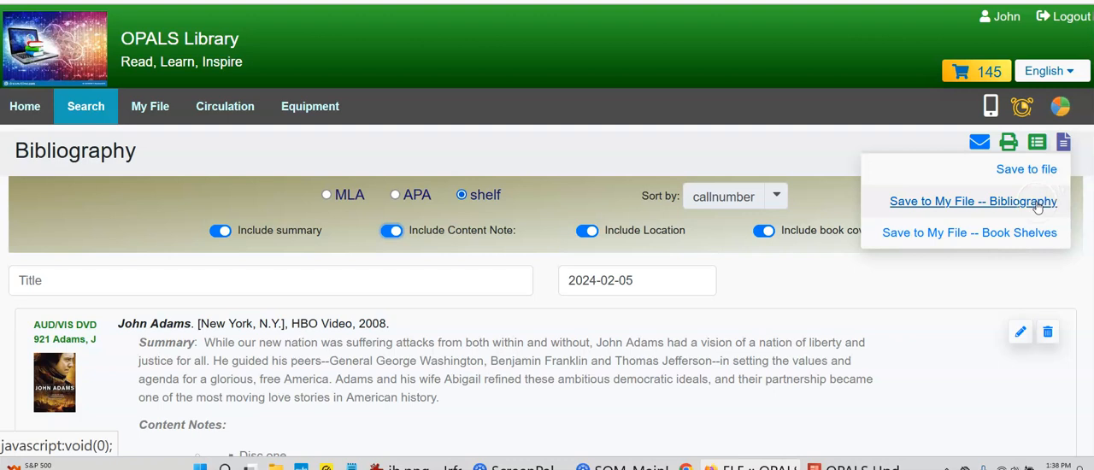
Step: Save the bibliography to My File with the title 'Painting'
left_click(973, 201)
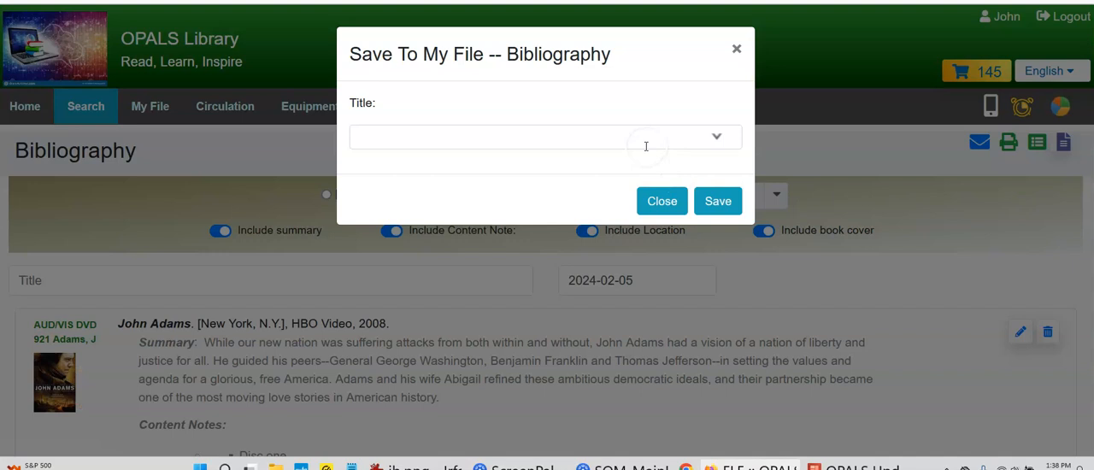
left_click(661, 201)
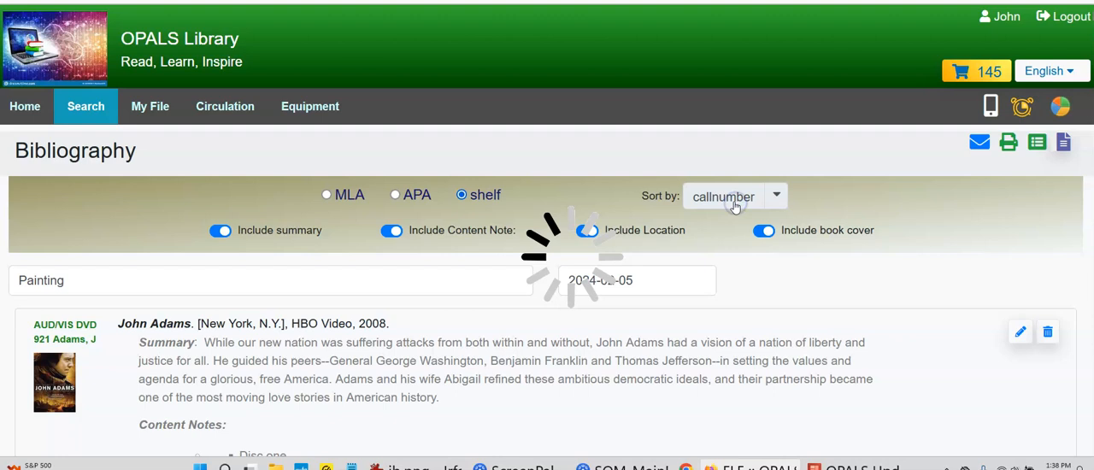
left_click(225, 106)
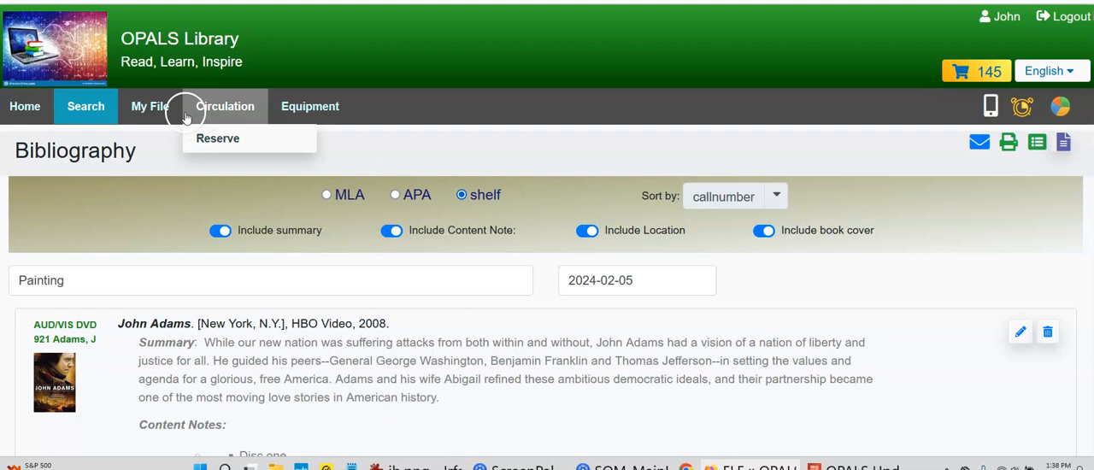
Step: Check My File > My Bibliography, then return to the 'painting' search results
left_click(149, 106)
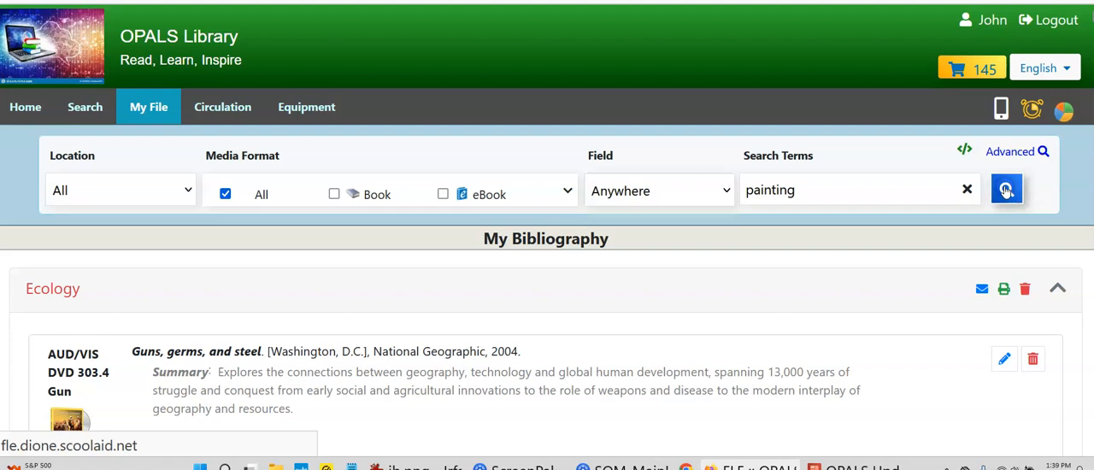
left_click(1006, 189)
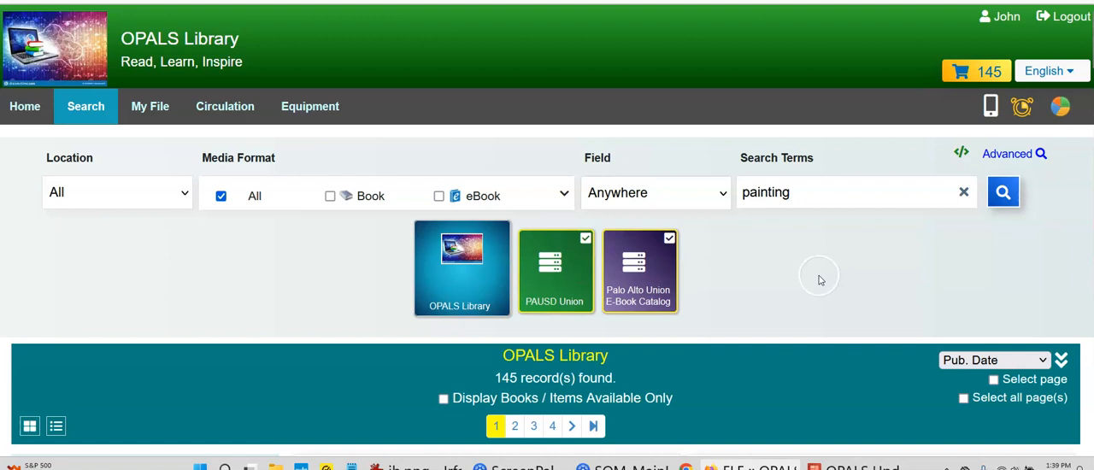
Step: Reopen the selected items' bibliography and choose 'Save to My File -- Book Shelves'
left_click(976, 71)
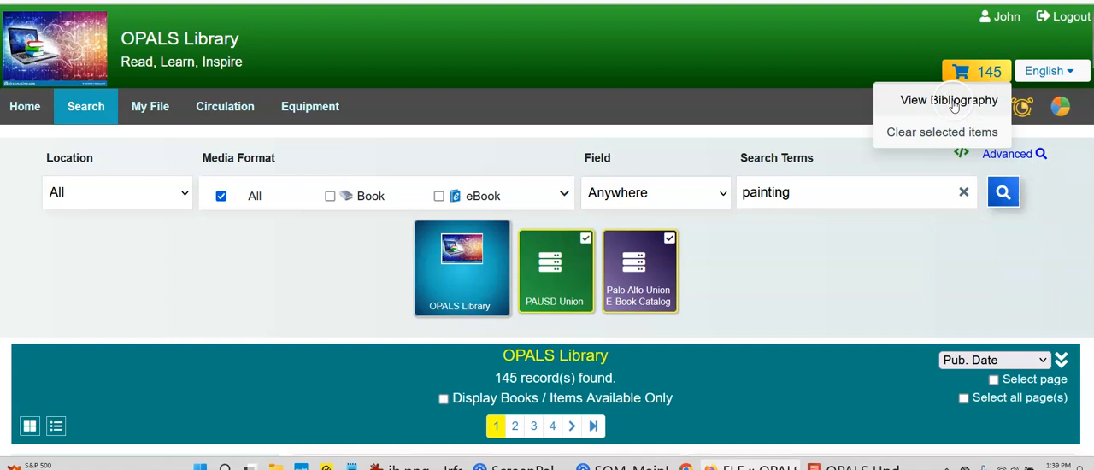
left_click(948, 100)
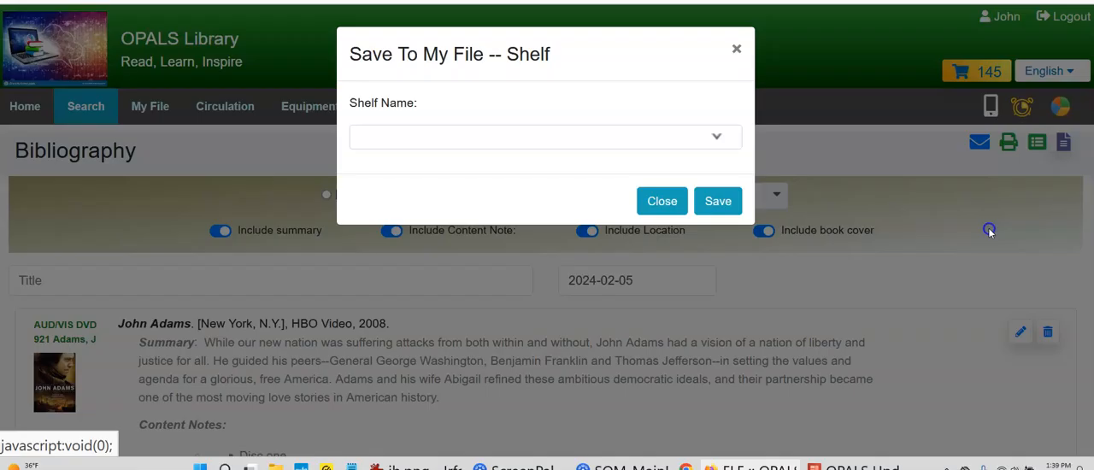
Step: Enter a shelf name, save the new bookshelf, and bring up the My File menu
left_click(662, 201)
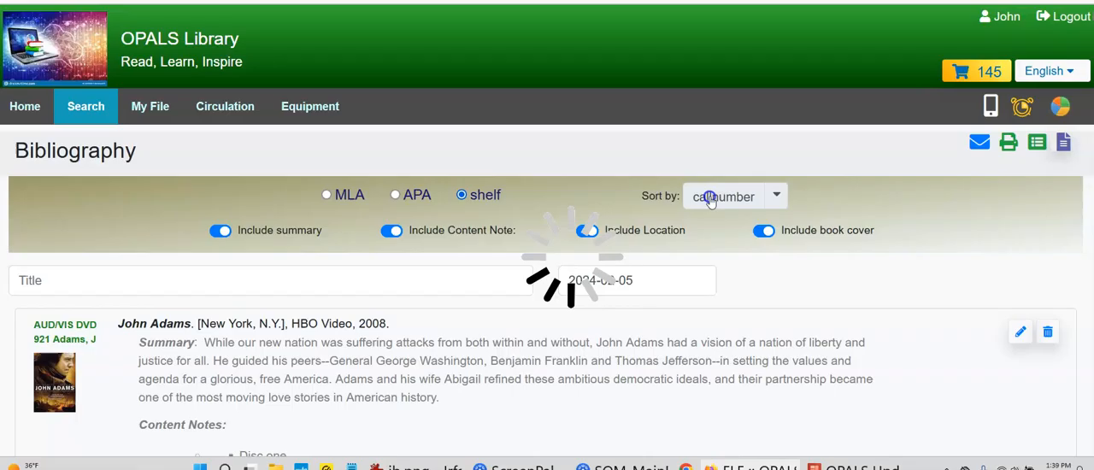
left_click(150, 106)
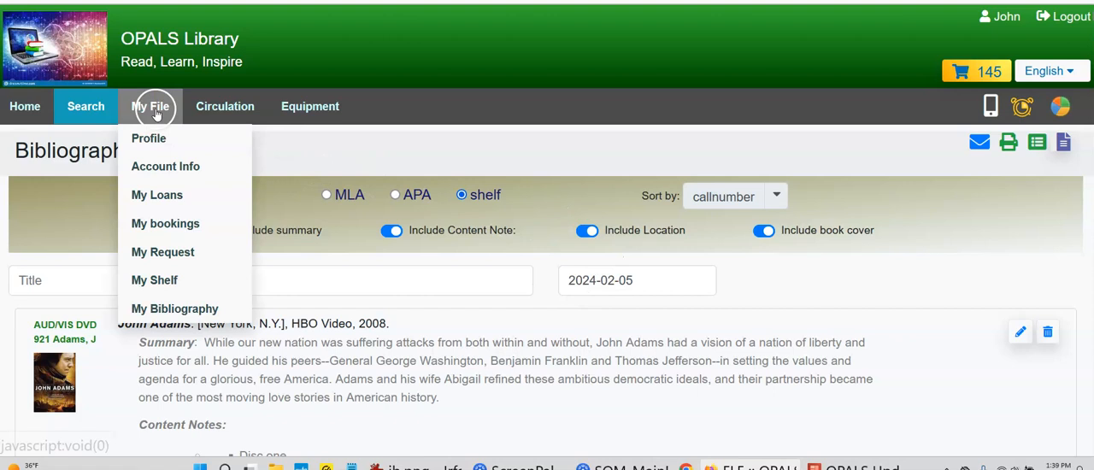
Step: View the Art shelf in My Shelf, then My Bibliography listing Ecology and Painting
left_click(154, 281)
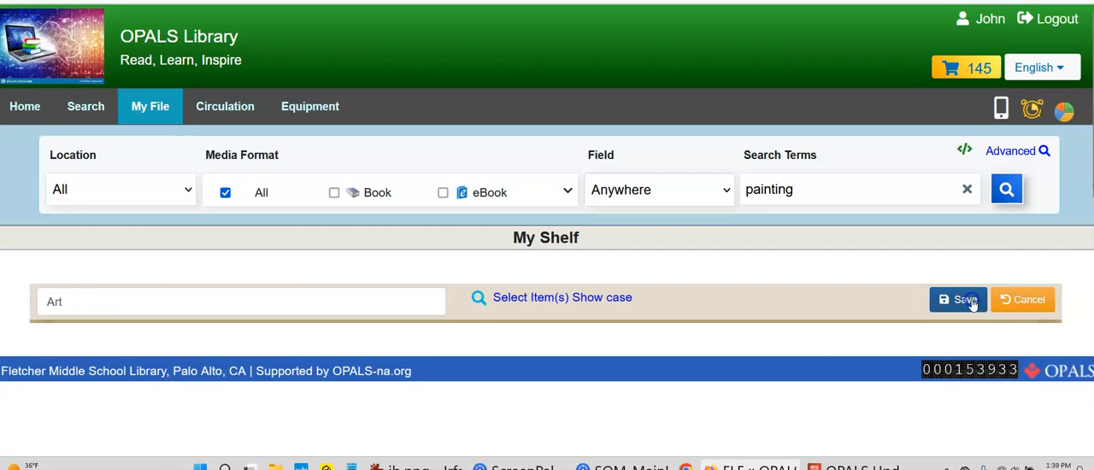
left_click(150, 106)
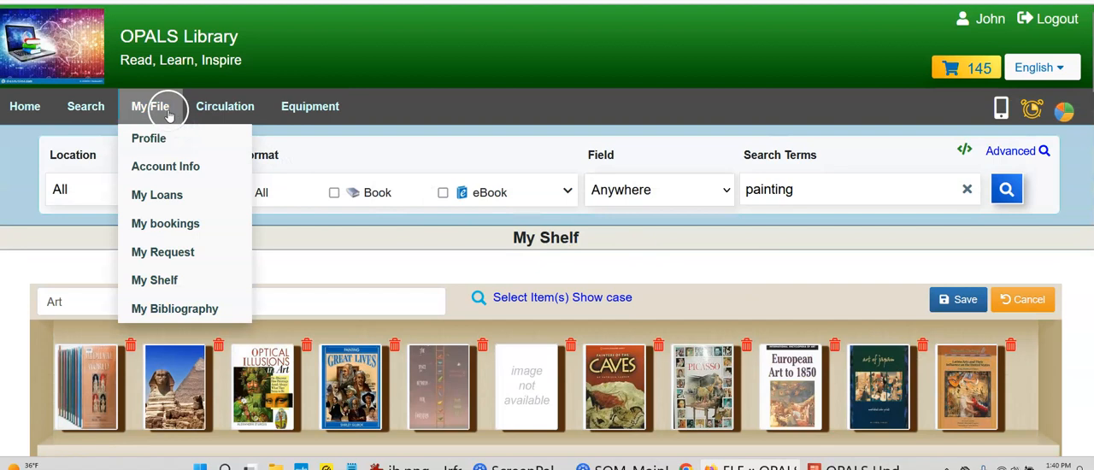
mouse_move(174, 309)
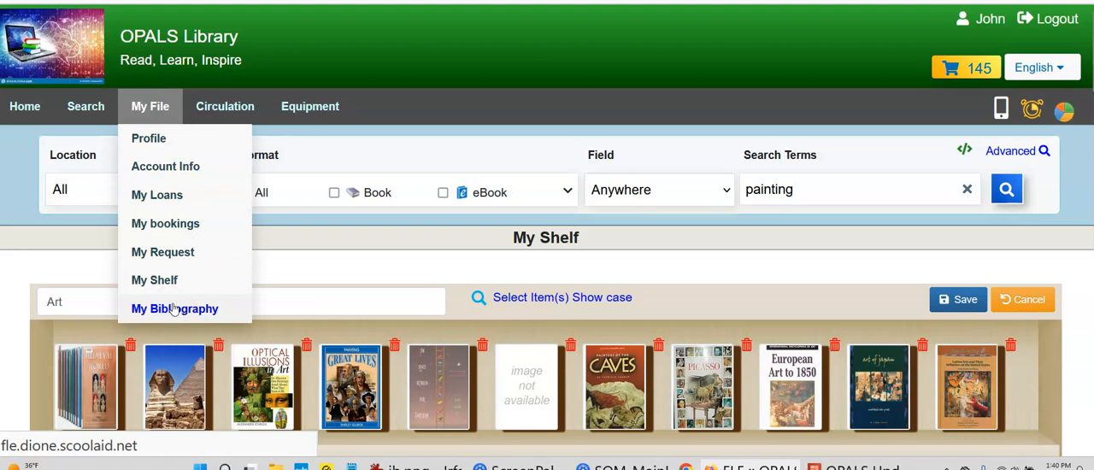
left_click(175, 308)
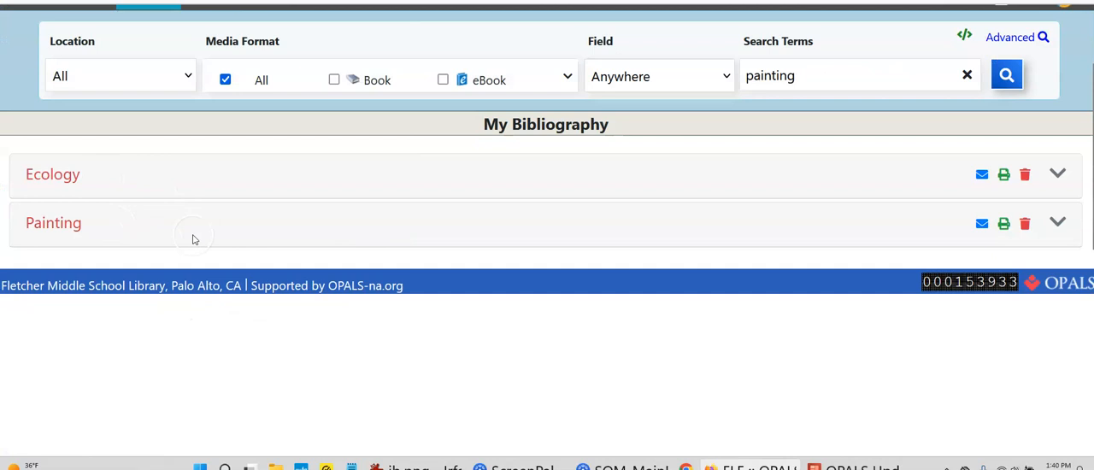